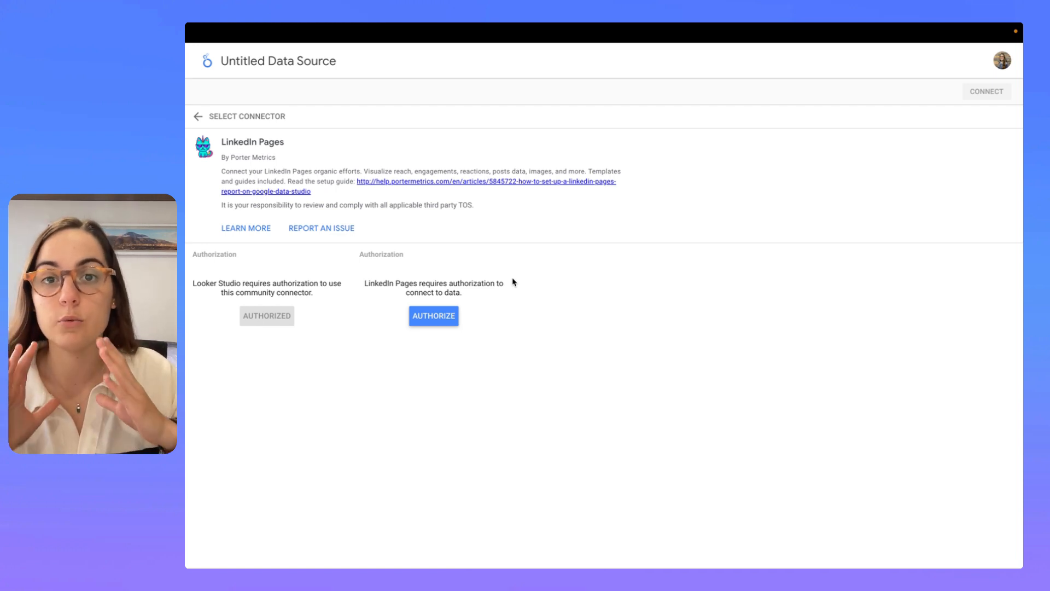
mouse_move(360, 290)
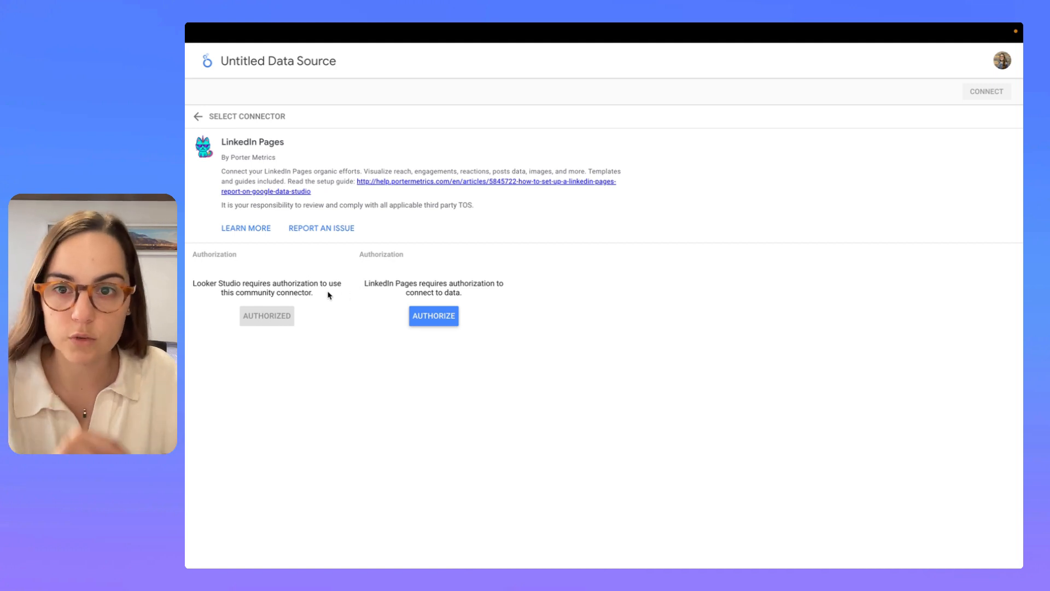
- Start authorizing the LinkedIn Pages connector to reach LinkedIn data
drag(192, 283, 342, 293)
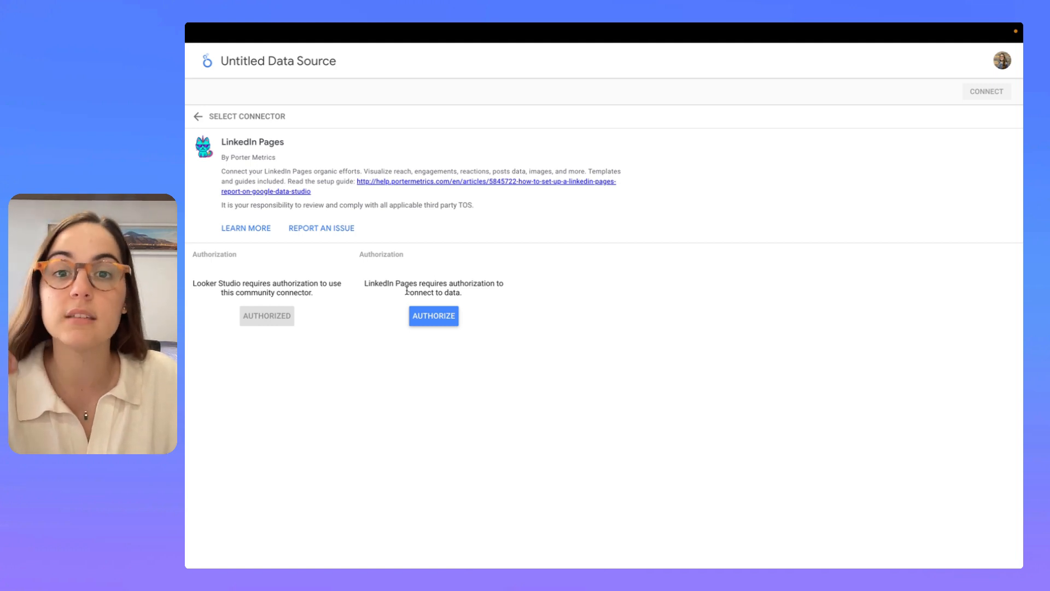
click(433, 316)
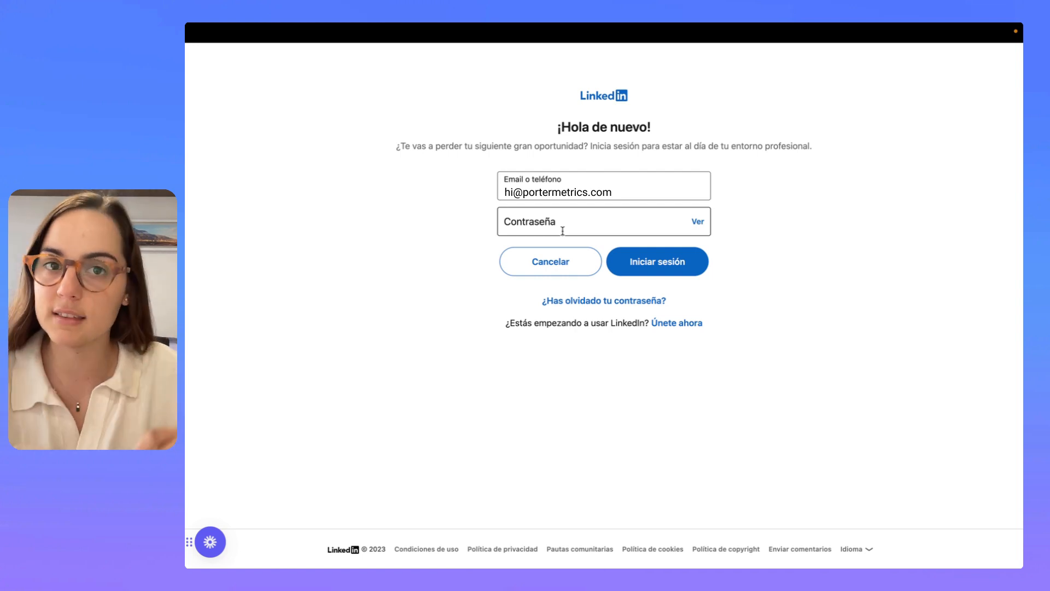
- Sign in to LinkedIn with the password and grant the LinkedIn Connector access to pages and reporting data
text(•••••)
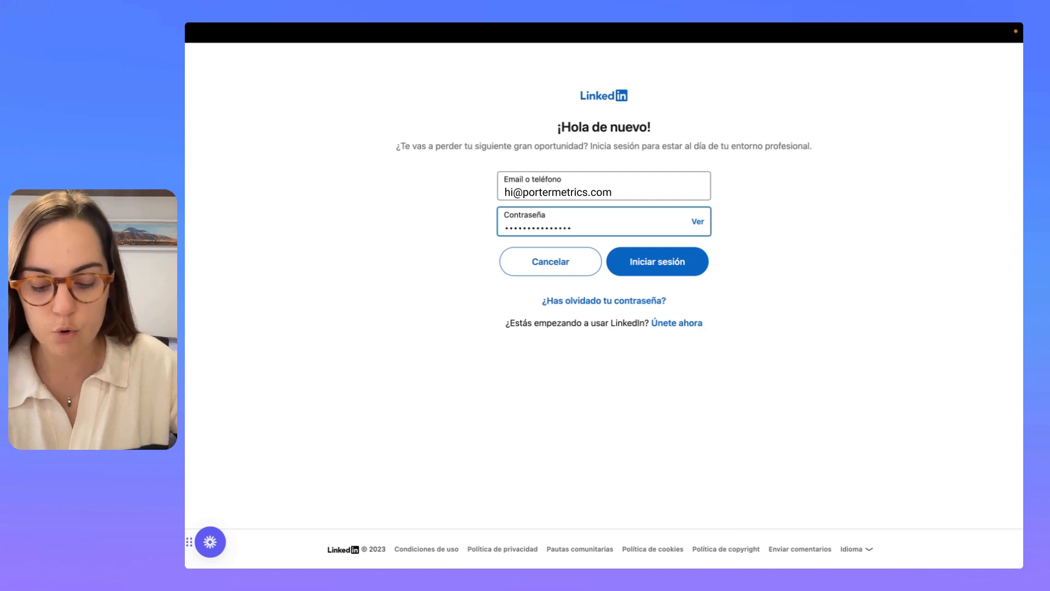
click(656, 261)
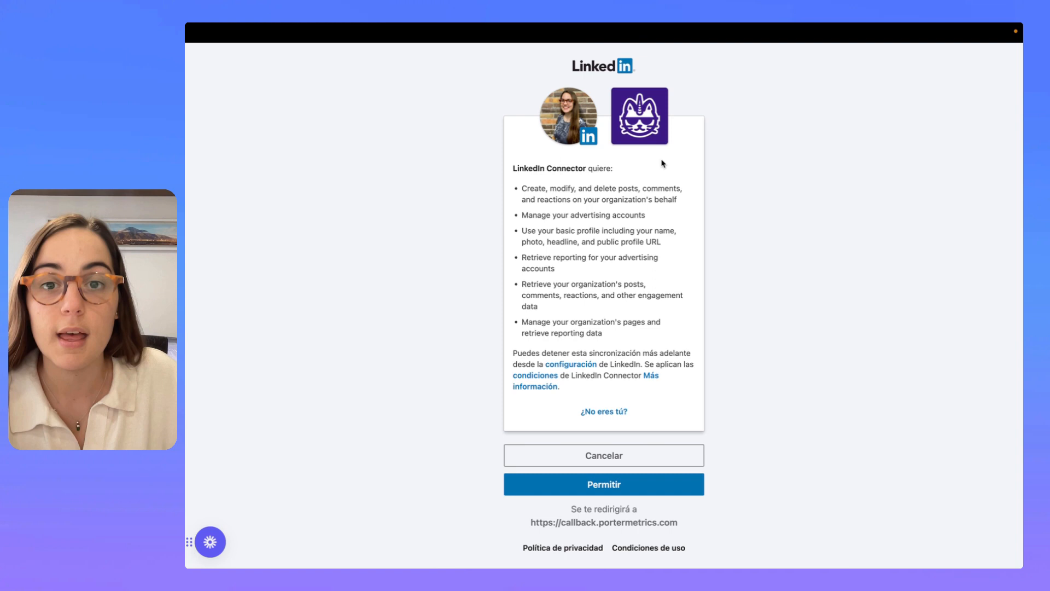
mouse_move(681, 166)
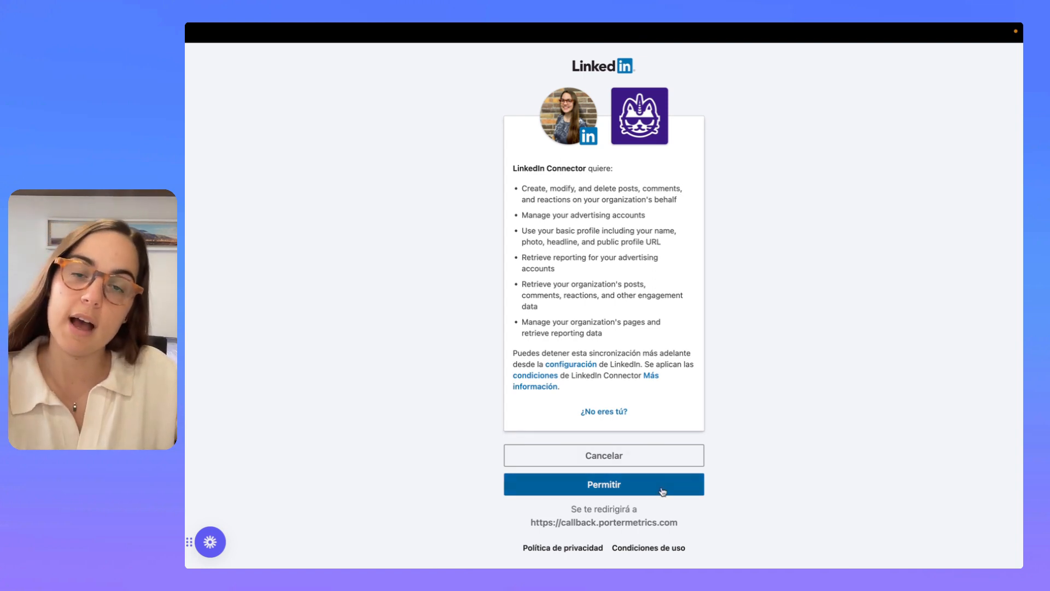
click(602, 483)
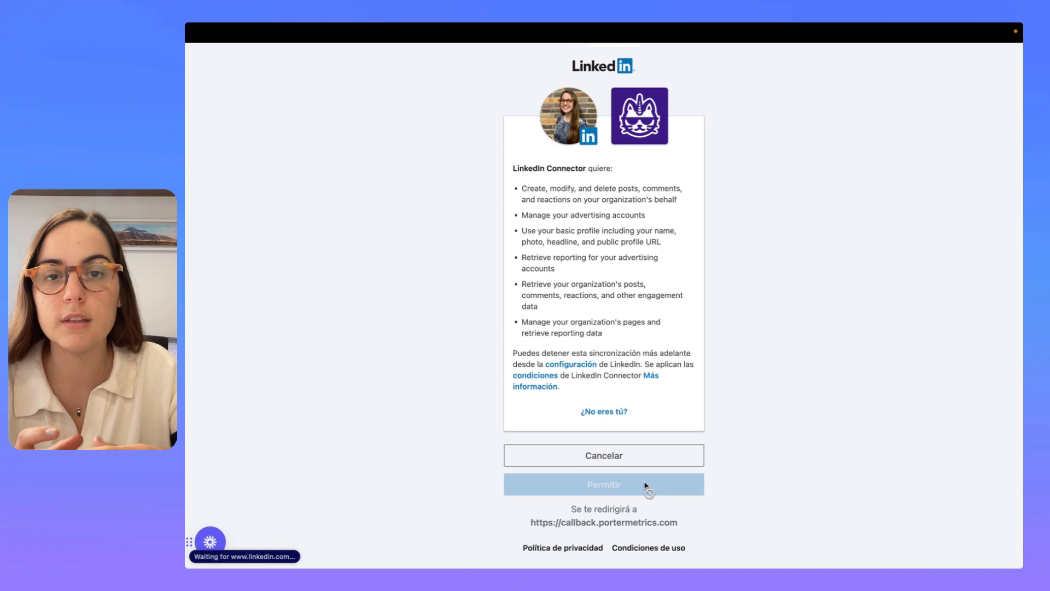
click(603, 484)
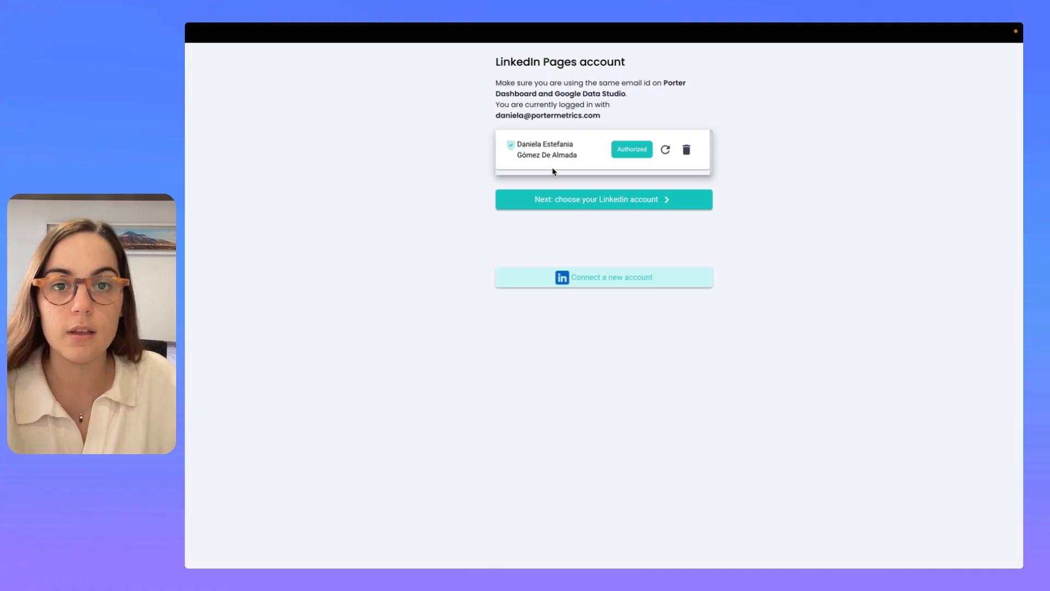
- Continue with the authorized LinkedIn account via 'Next: choose your Linkedin account'
click(602, 200)
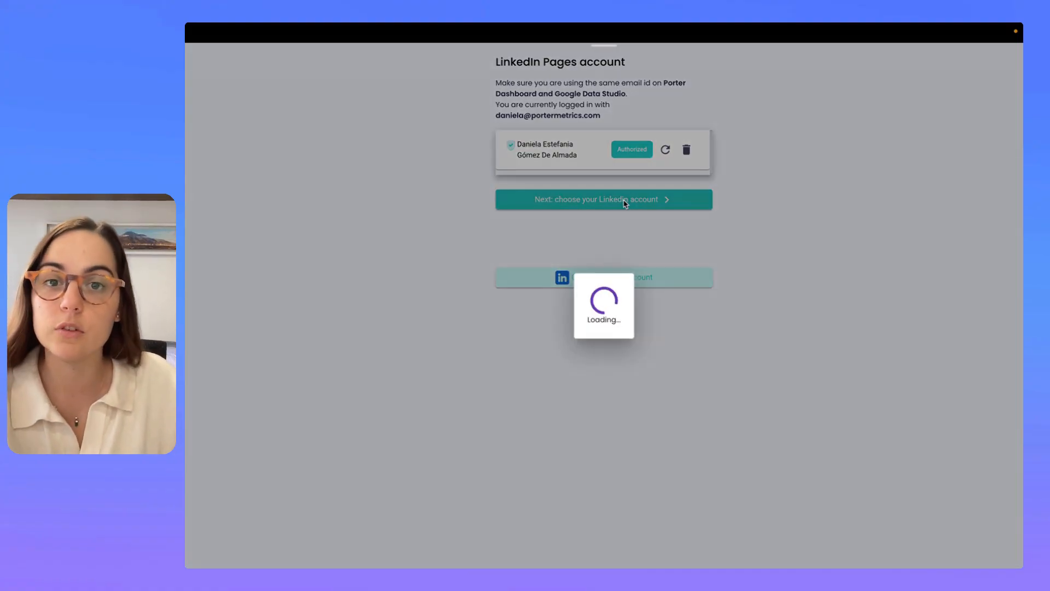
click(602, 199)
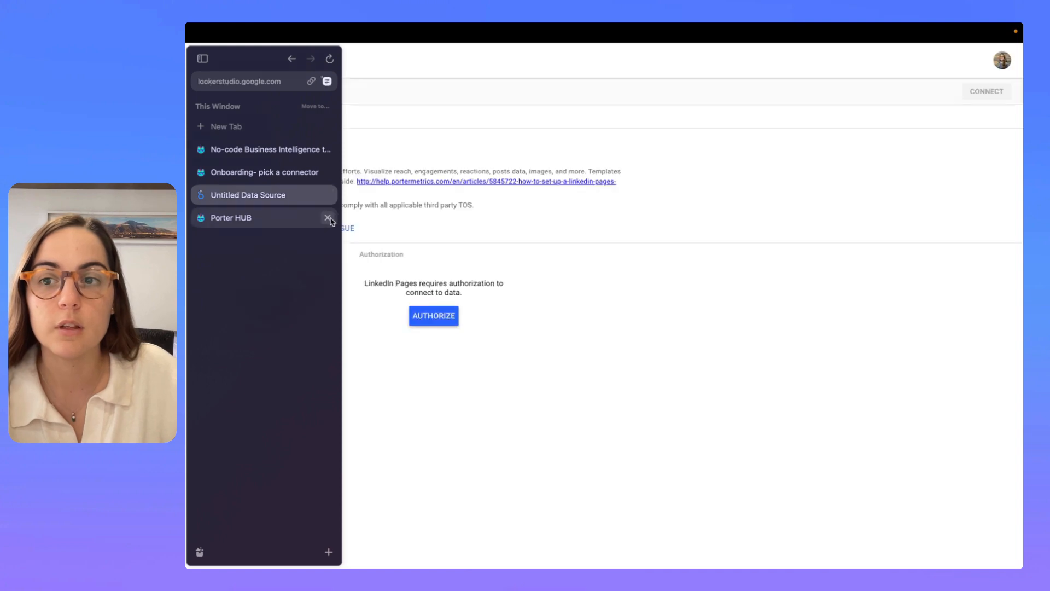
- Select the Porter Metrics company, allow reports to modify the company selection, and connect the data source
click(329, 220)
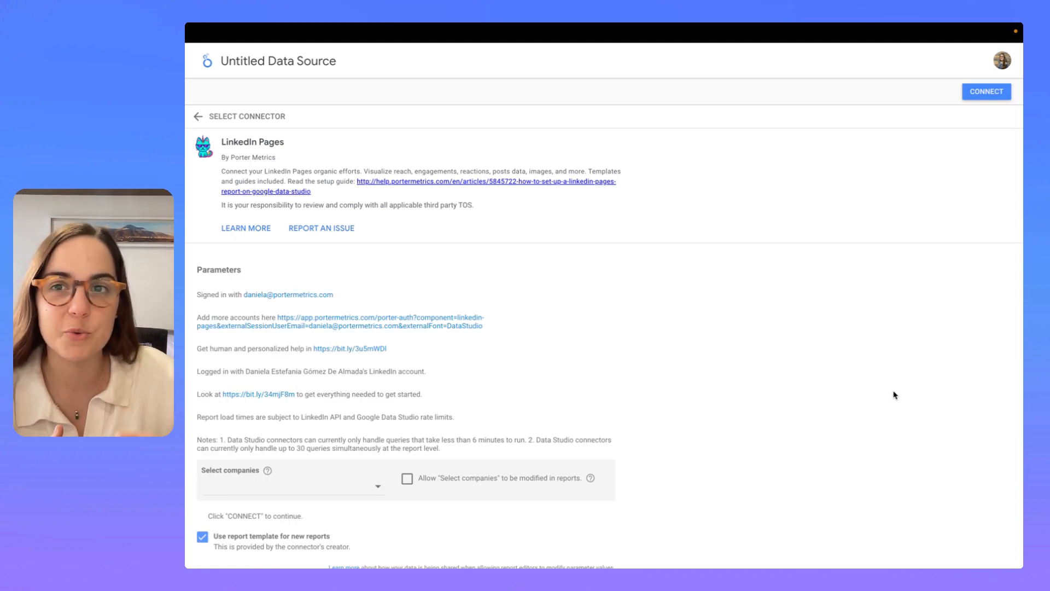
click(291, 486)
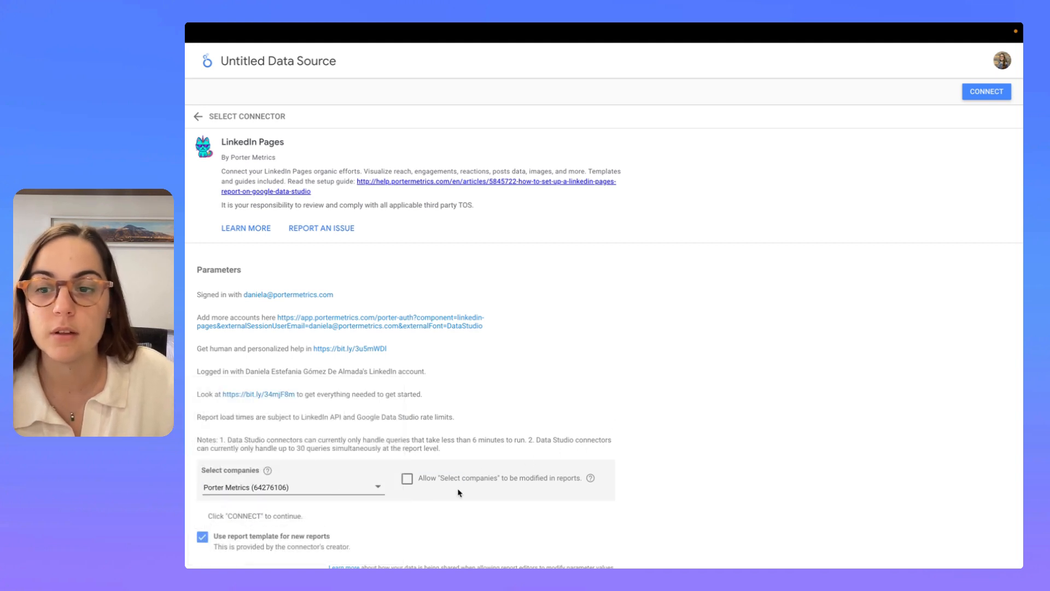
click(407, 478)
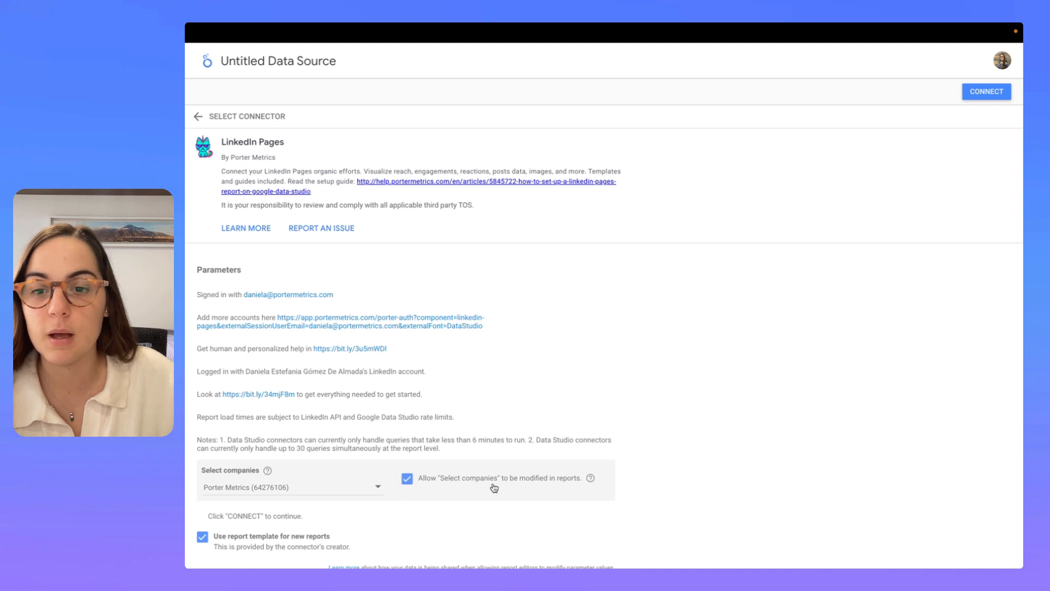
mouse_move(607, 482)
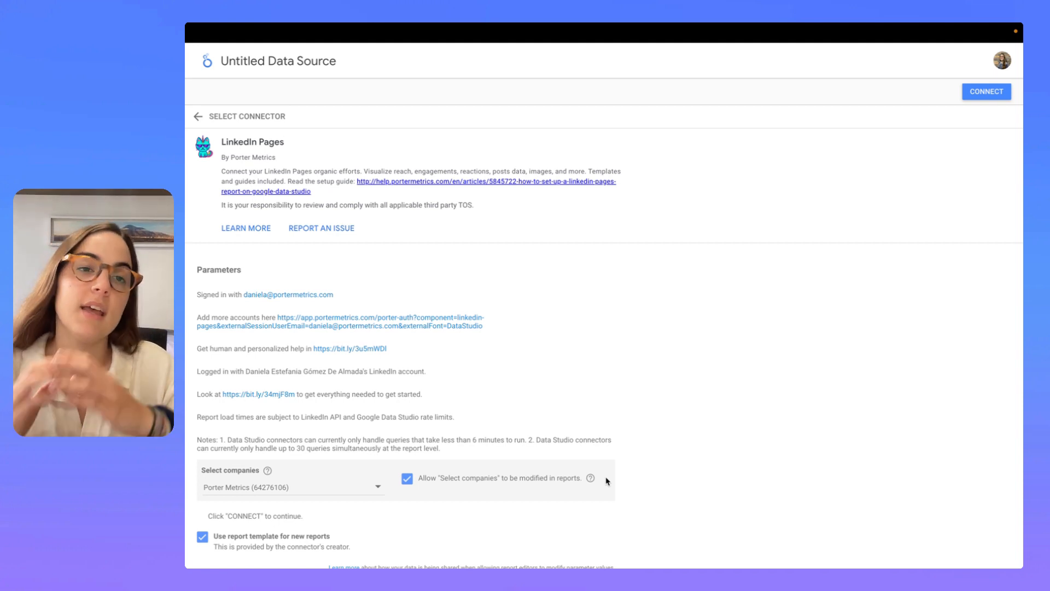
click(407, 478)
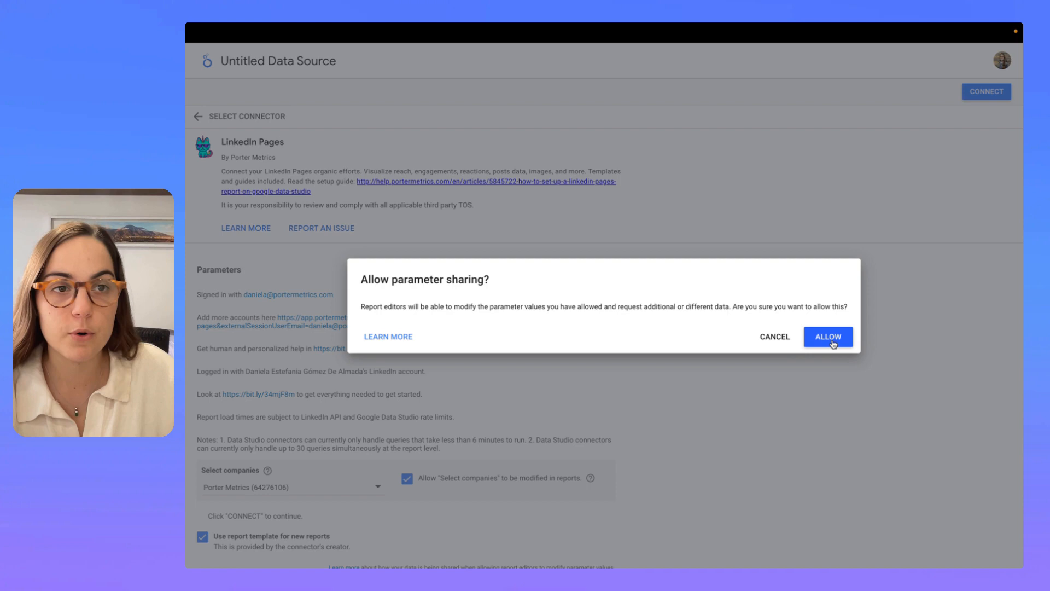
click(829, 336)
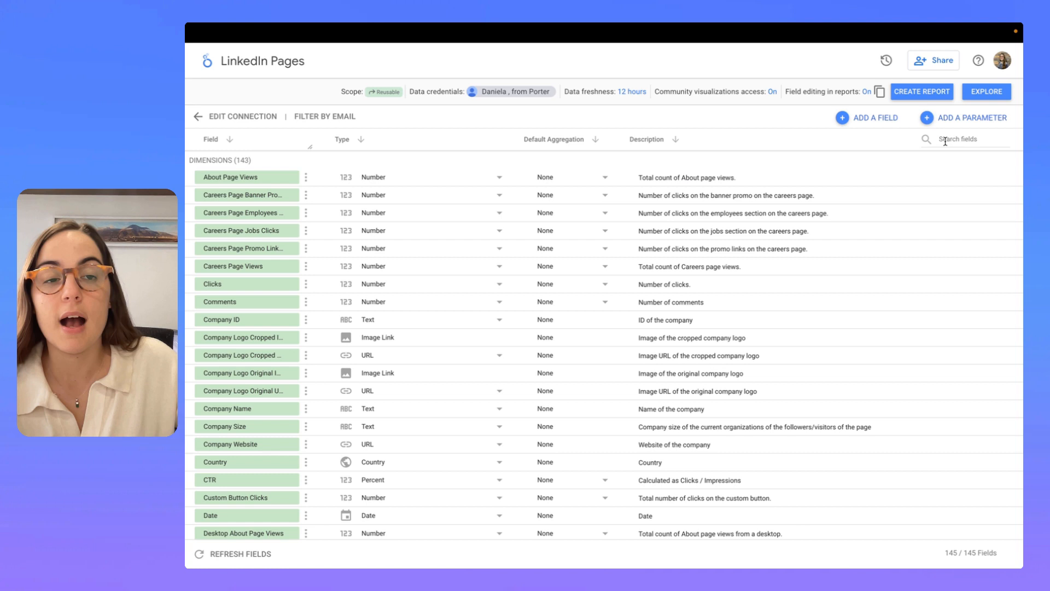
- Filter the LinkedIn Pages field list to the image-related fields by searching 'image'
text(image)
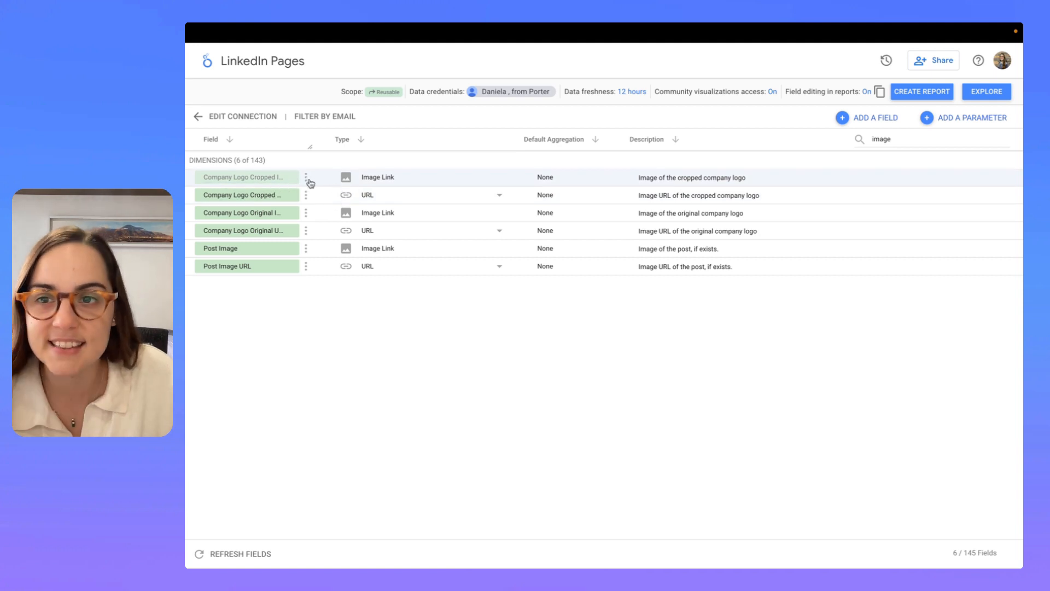
click(306, 177)
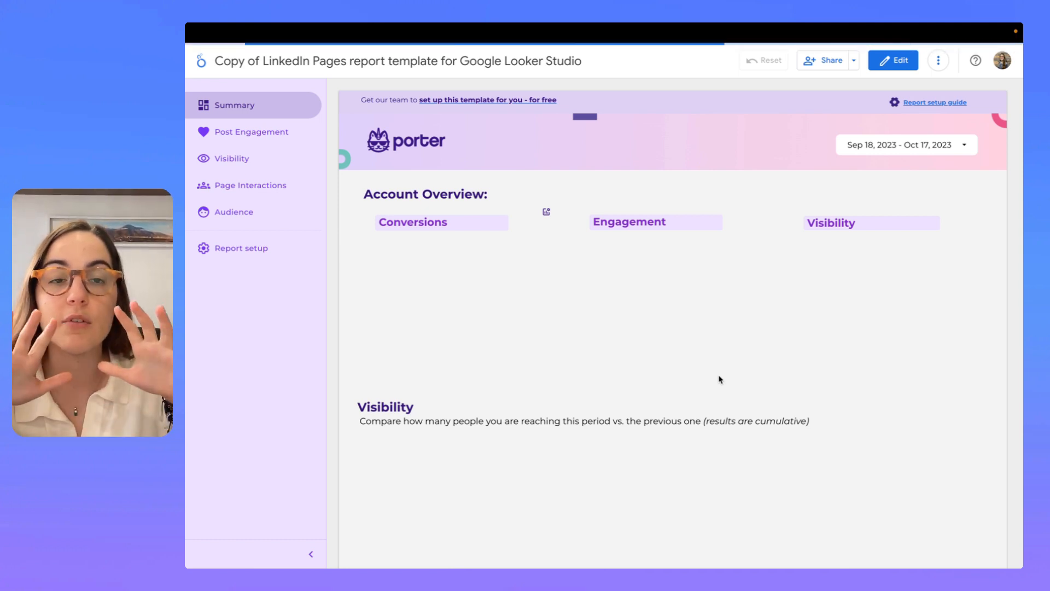
- Switch the copied LinkedIn Pages report into edit mode and review its Summary page charts
click(893, 60)
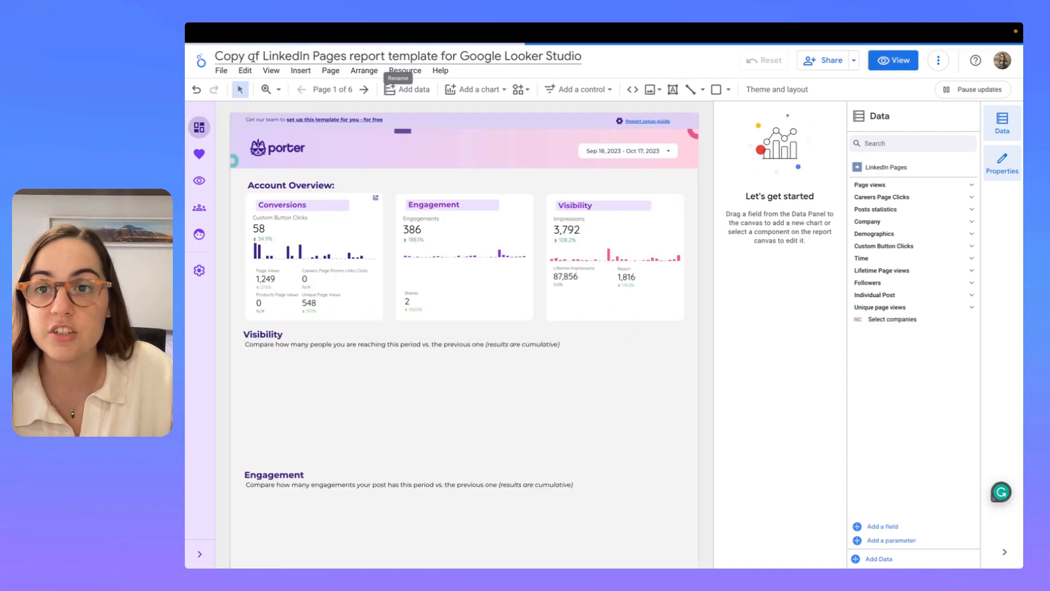
scroll(down, 3)
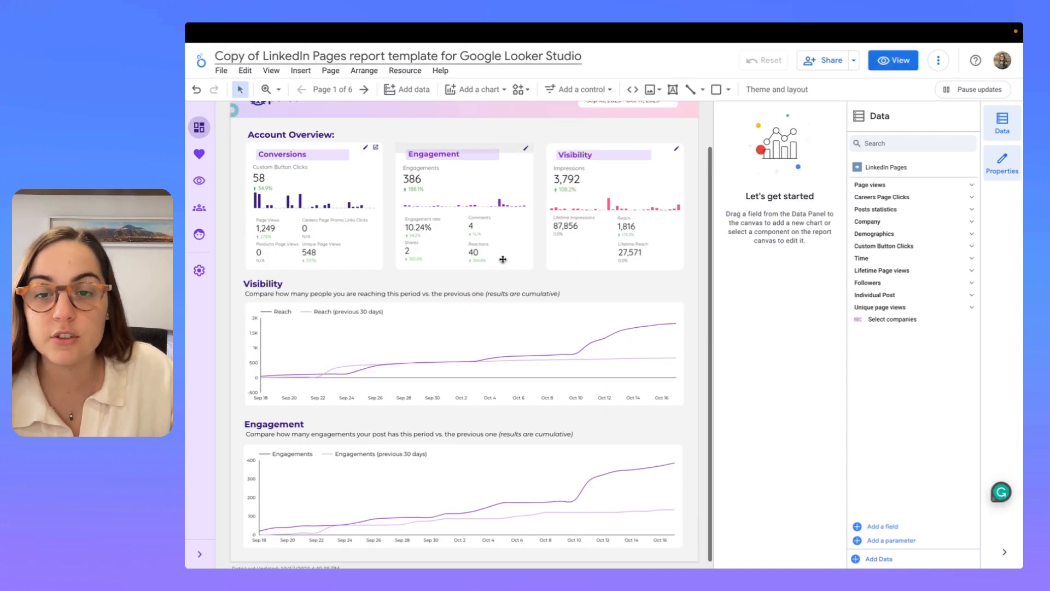
scroll(up, 3)
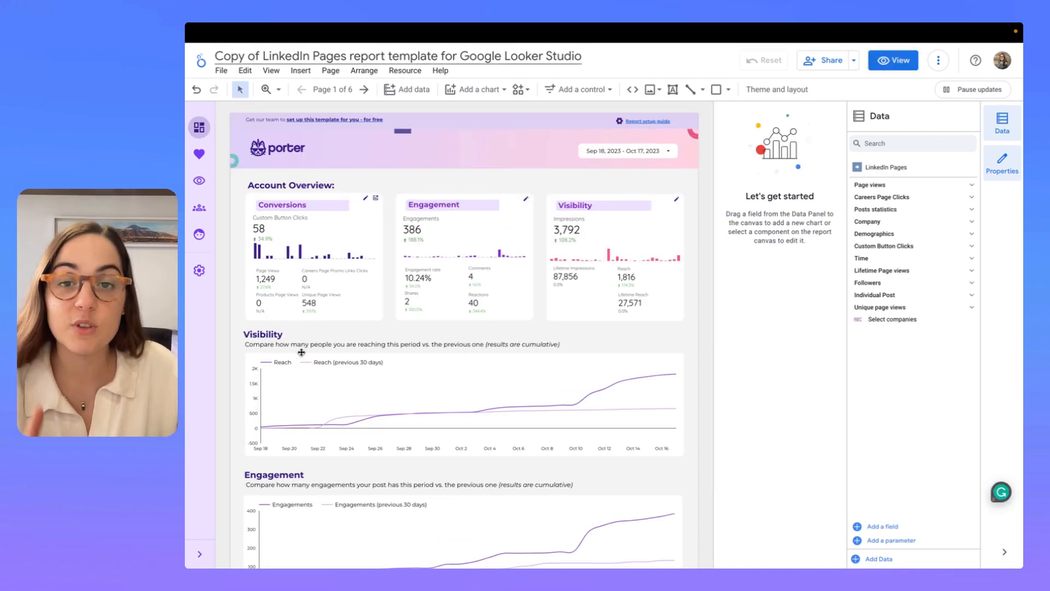